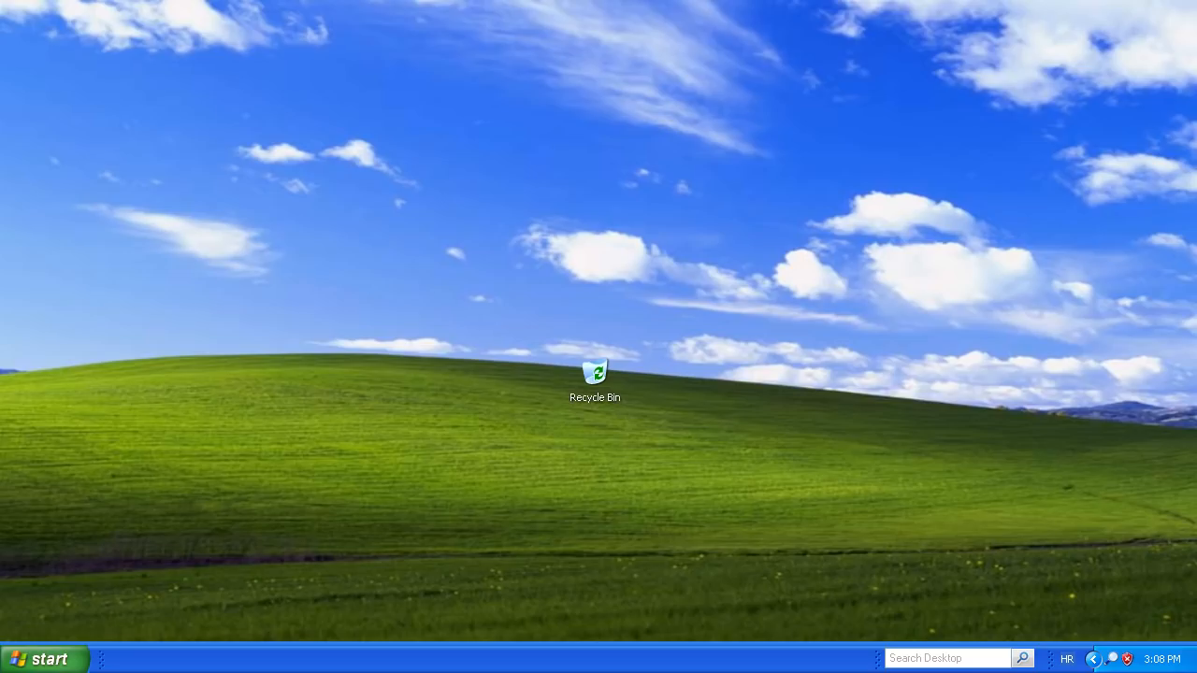
# Step: Open the Control Panel from the Start menu
pyautogui.click(42, 654)
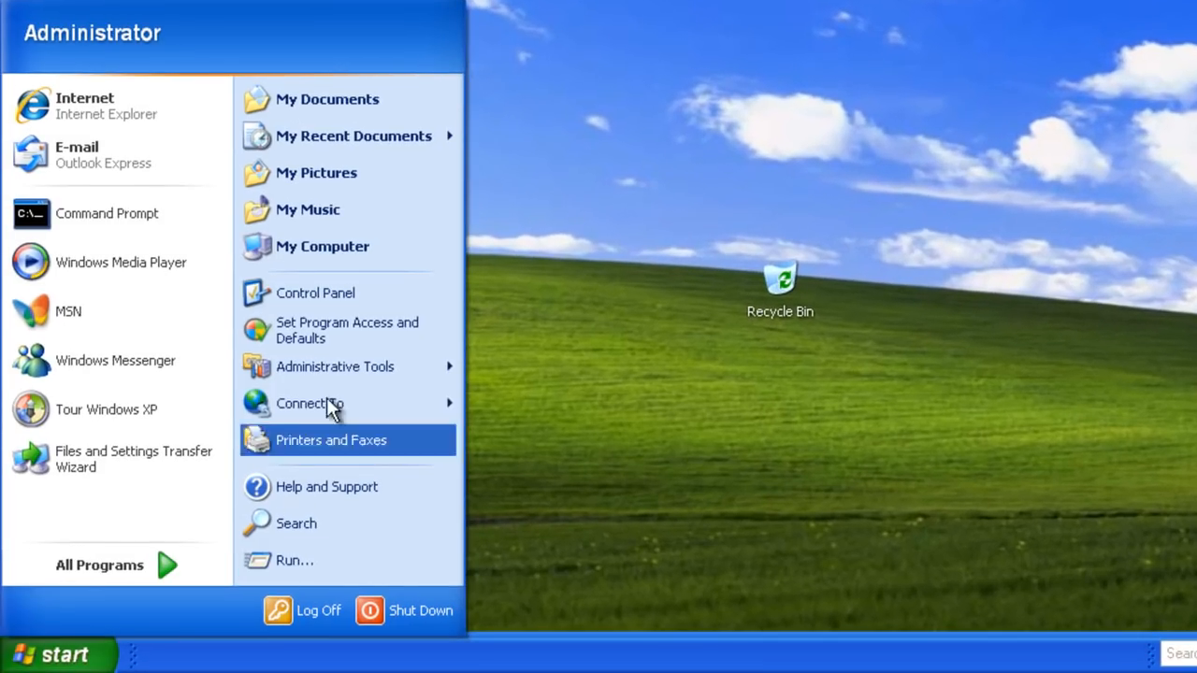
pyautogui.click(315, 292)
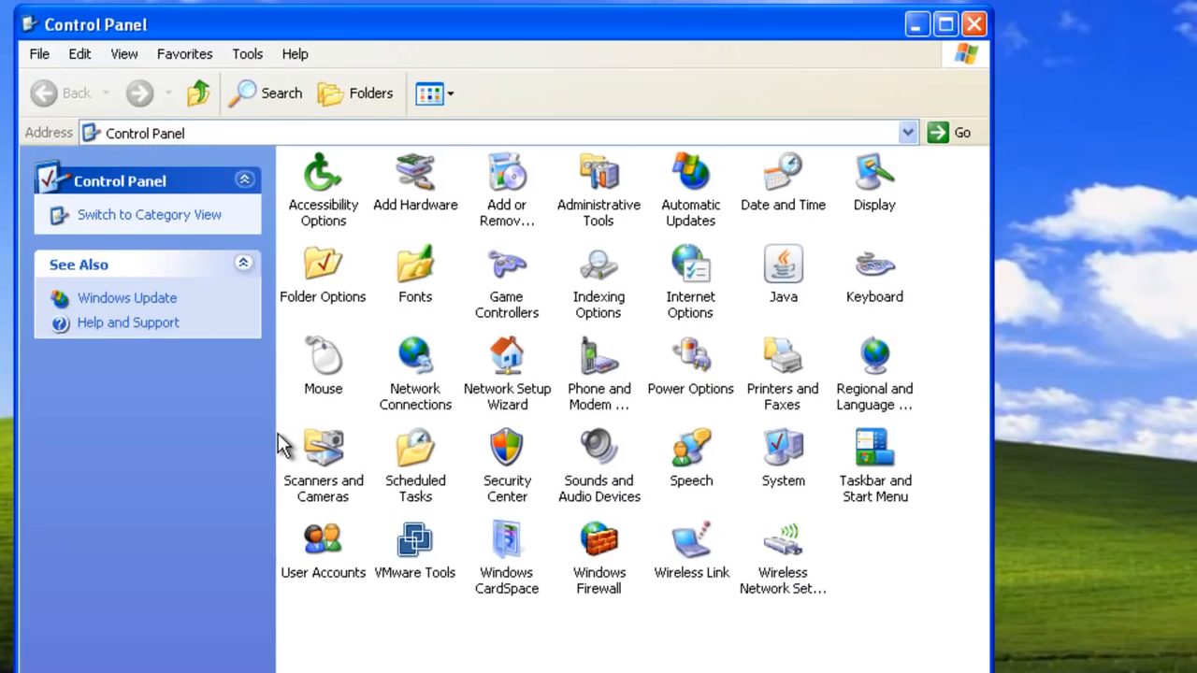
# Step: Open Network Connections to list the broadband Internet and Local Area Connection entries
pyautogui.doubleClick(414, 365)
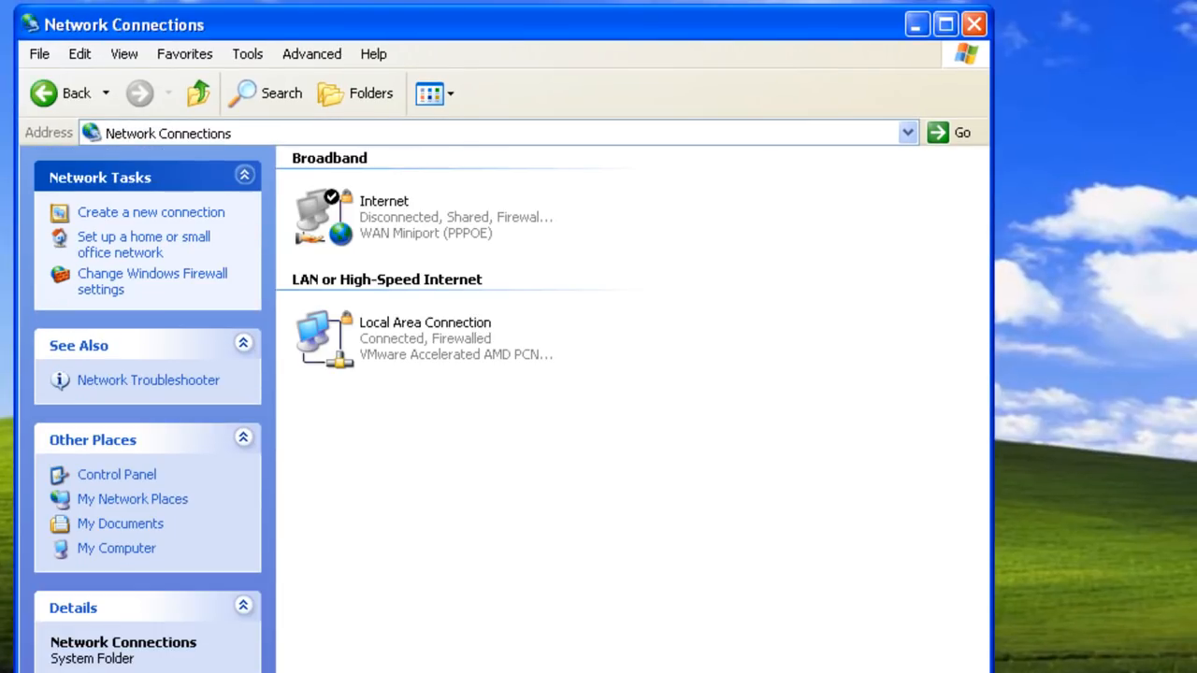
pyautogui.moveTo(994, 239)
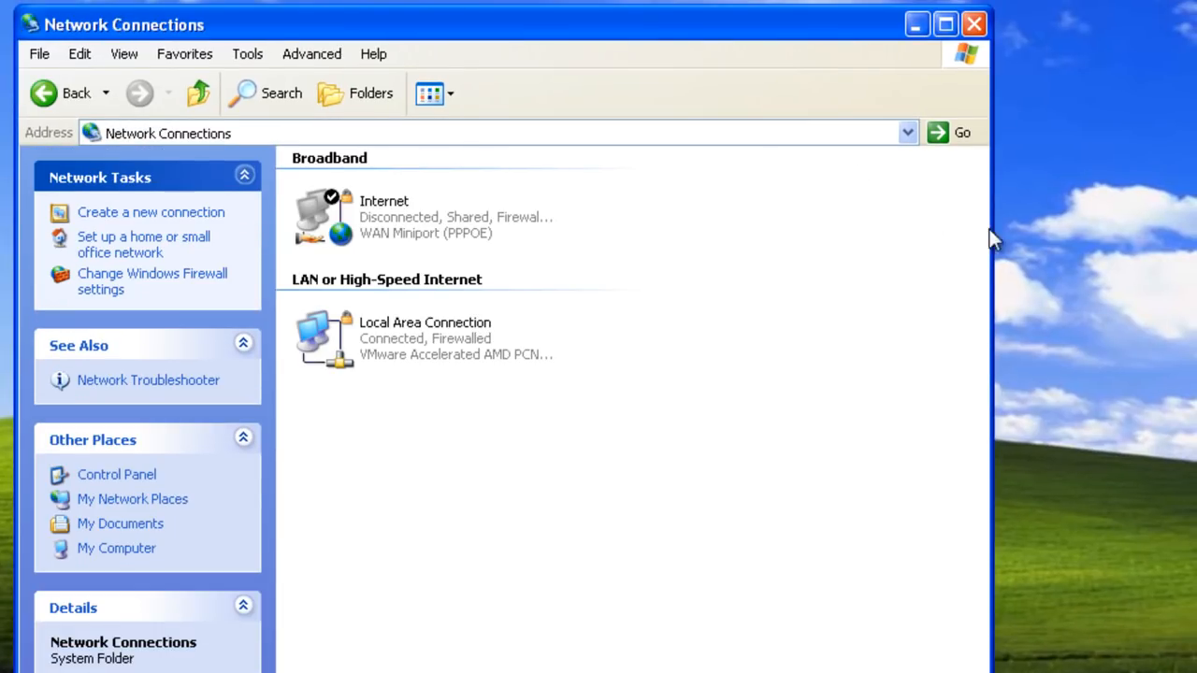
pyautogui.moveTo(929, 259)
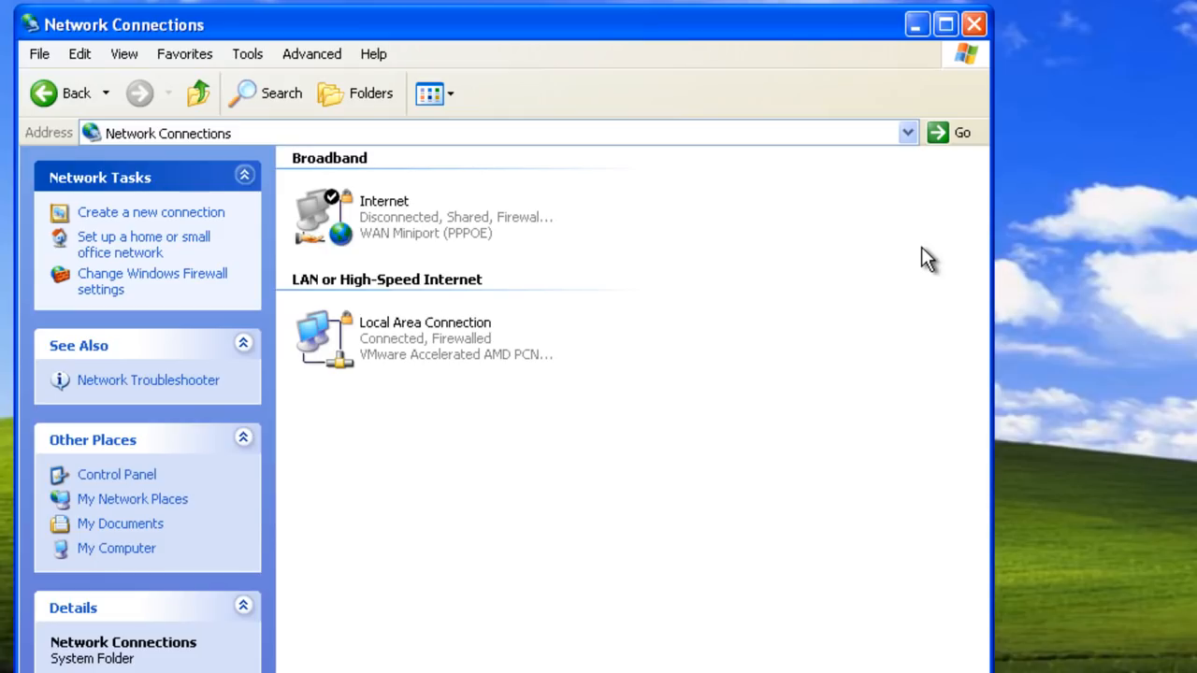
pyautogui.moveTo(1055, 260)
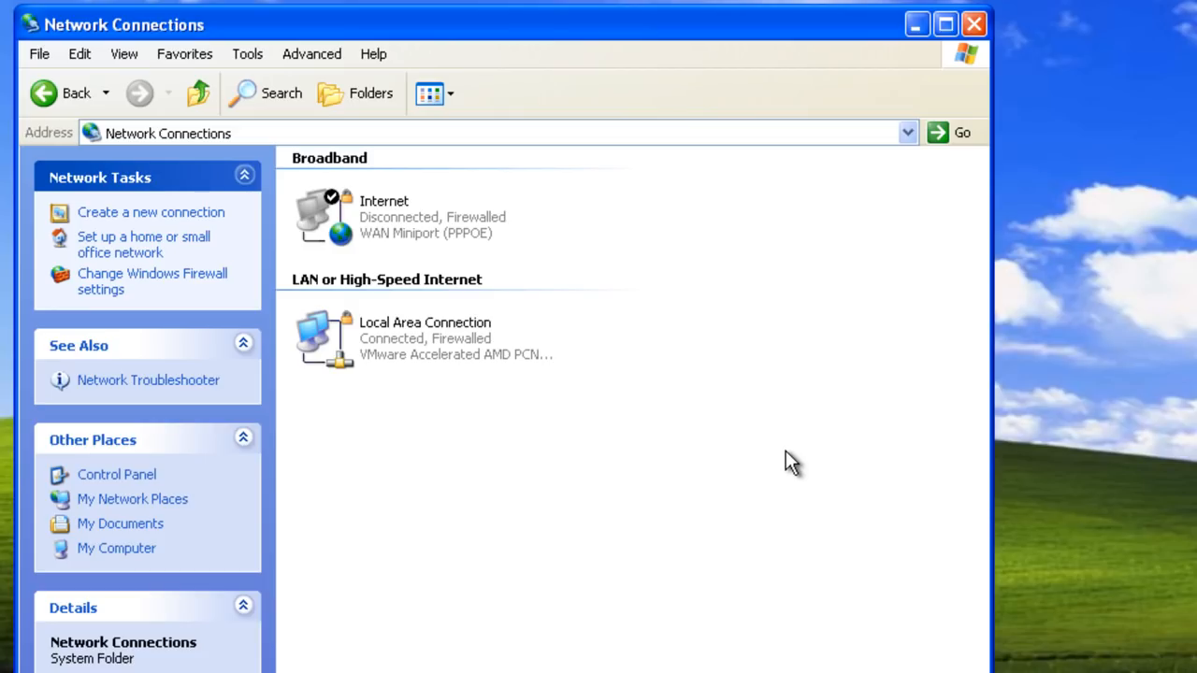
pyautogui.moveTo(491, 365)
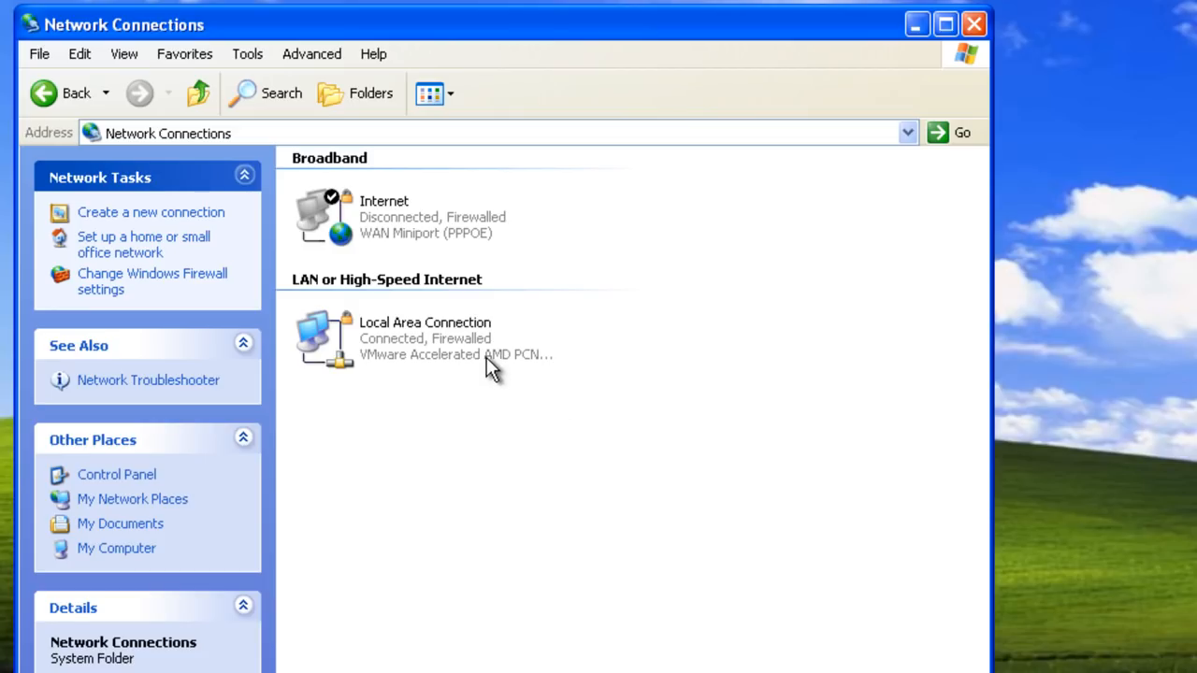
pyautogui.rightClick(425, 339)
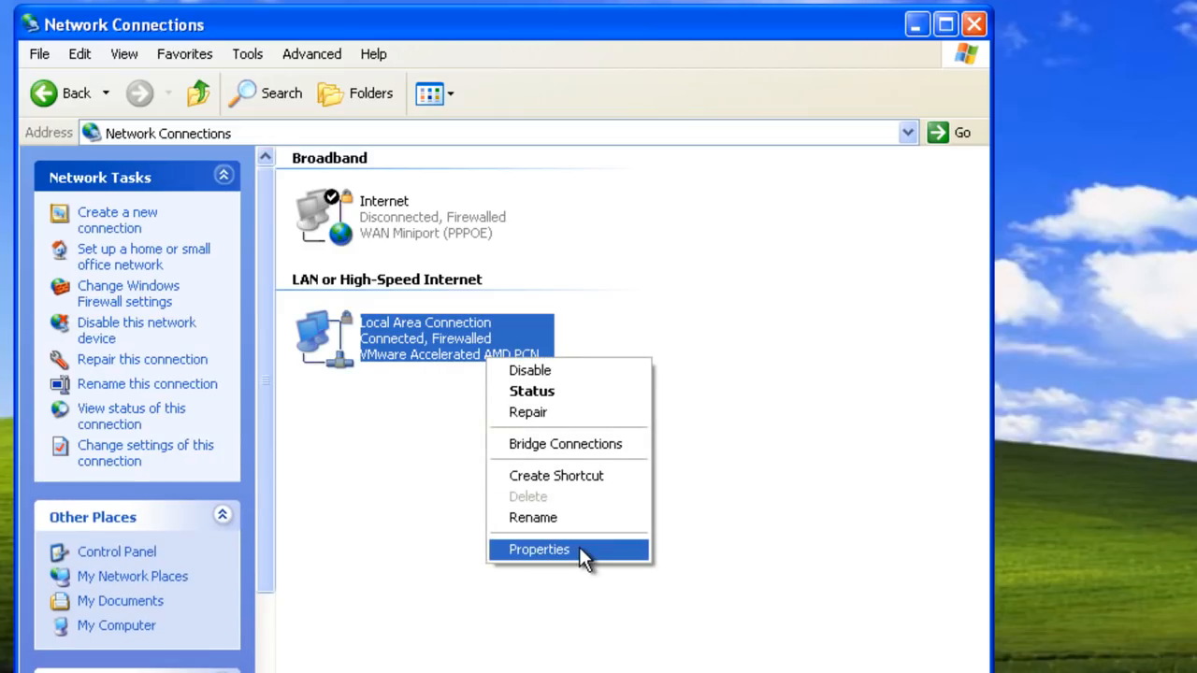
pyautogui.click(539, 549)
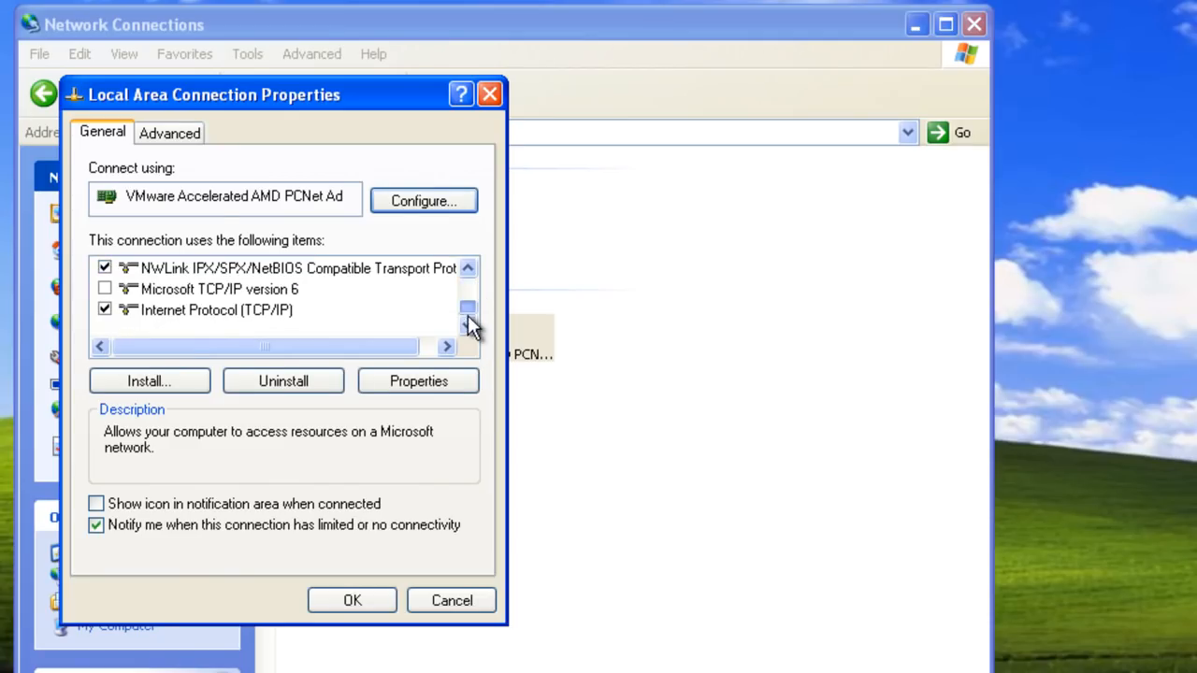
pyautogui.click(217, 310)
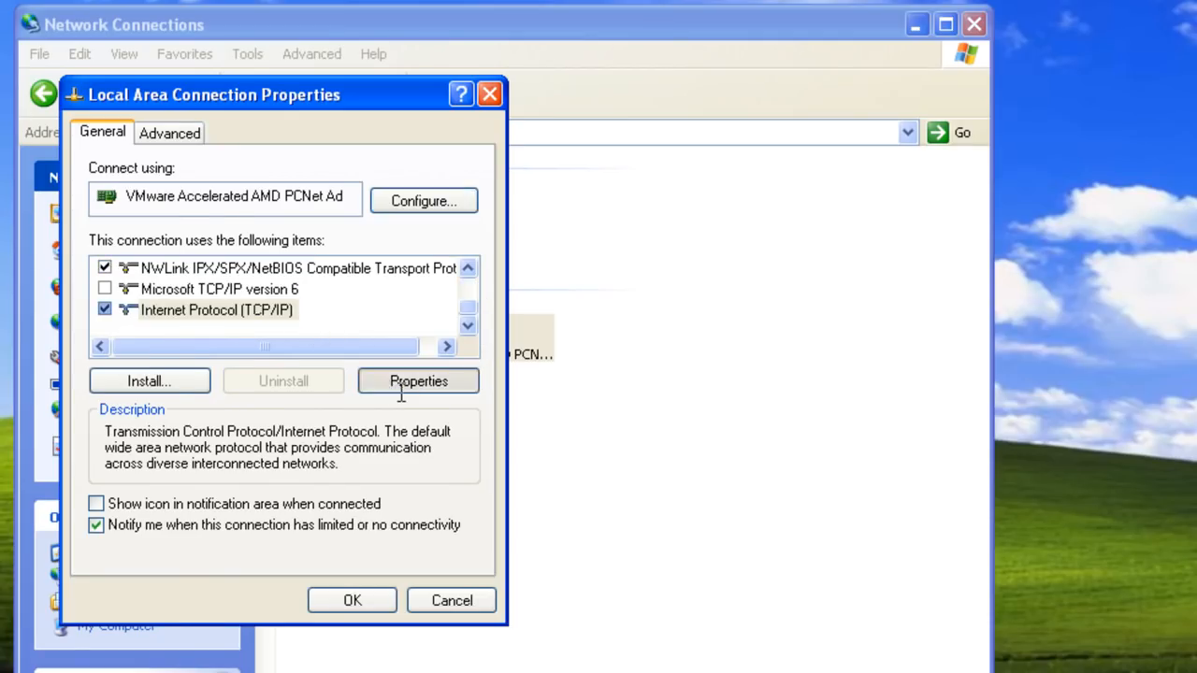
pyautogui.click(418, 381)
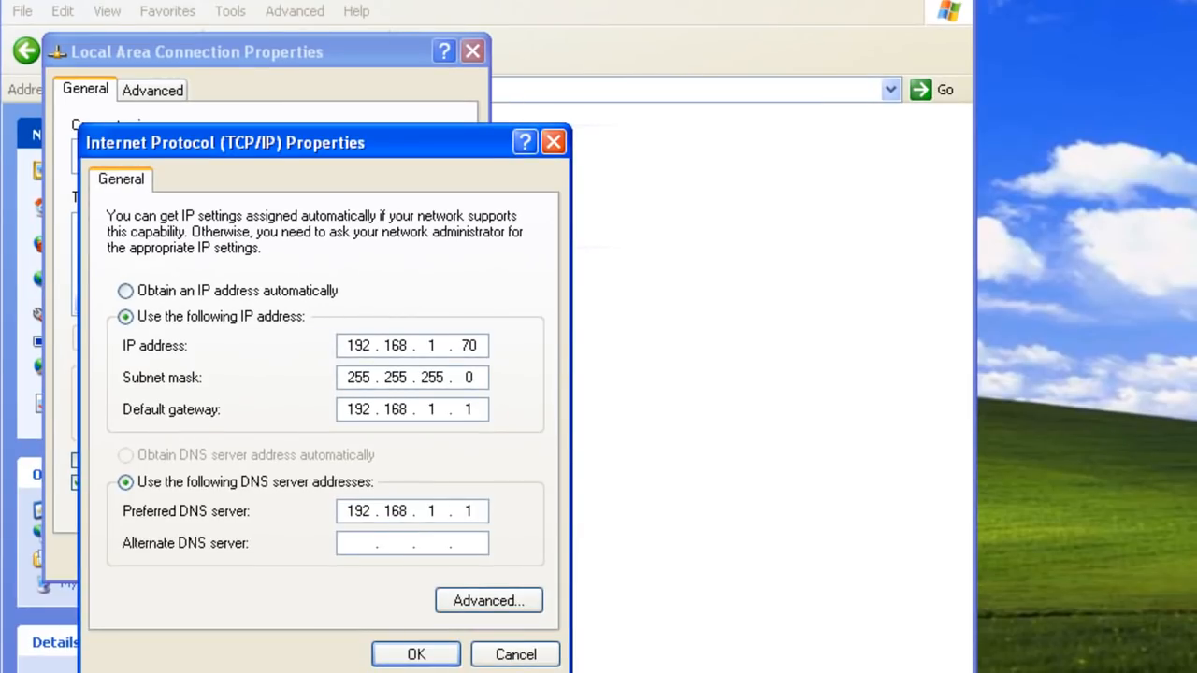
pyautogui.moveTo(577, 92)
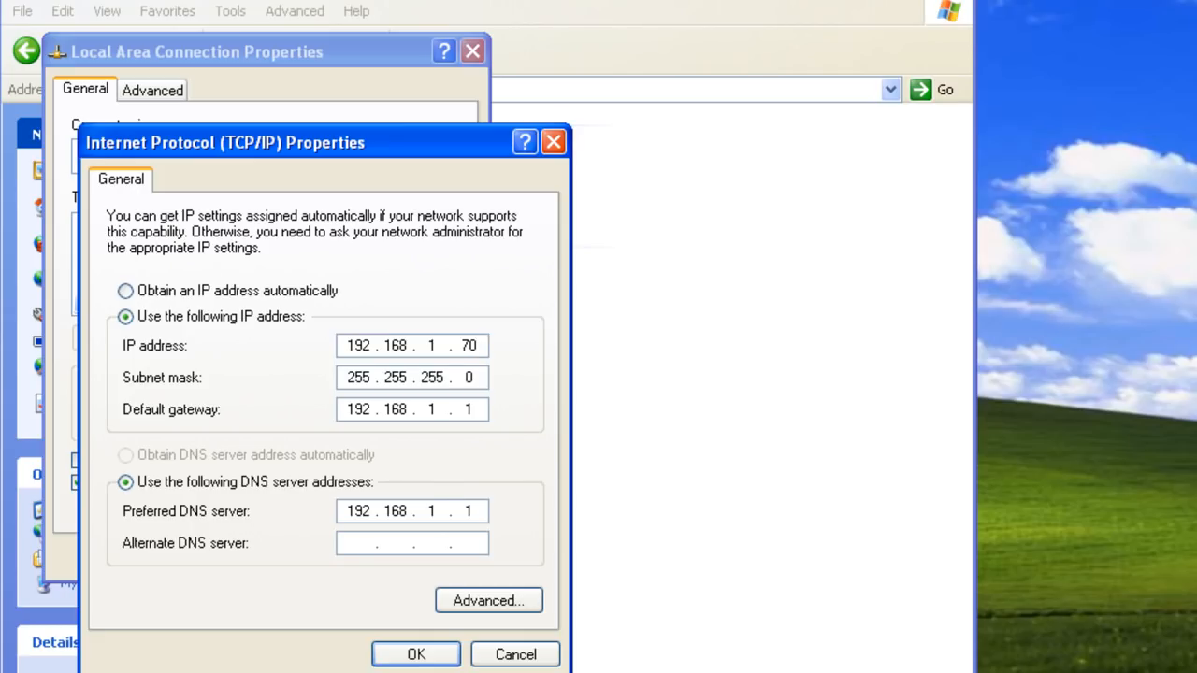
pyautogui.moveTo(552, 466)
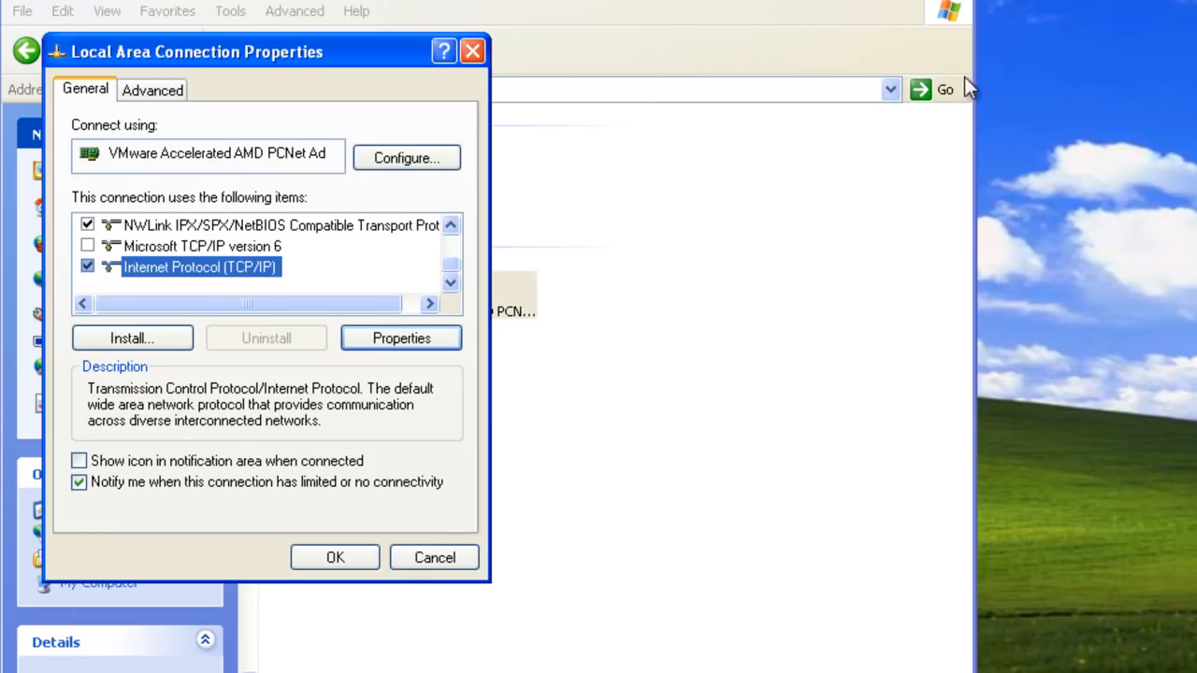
pyautogui.click(434, 557)
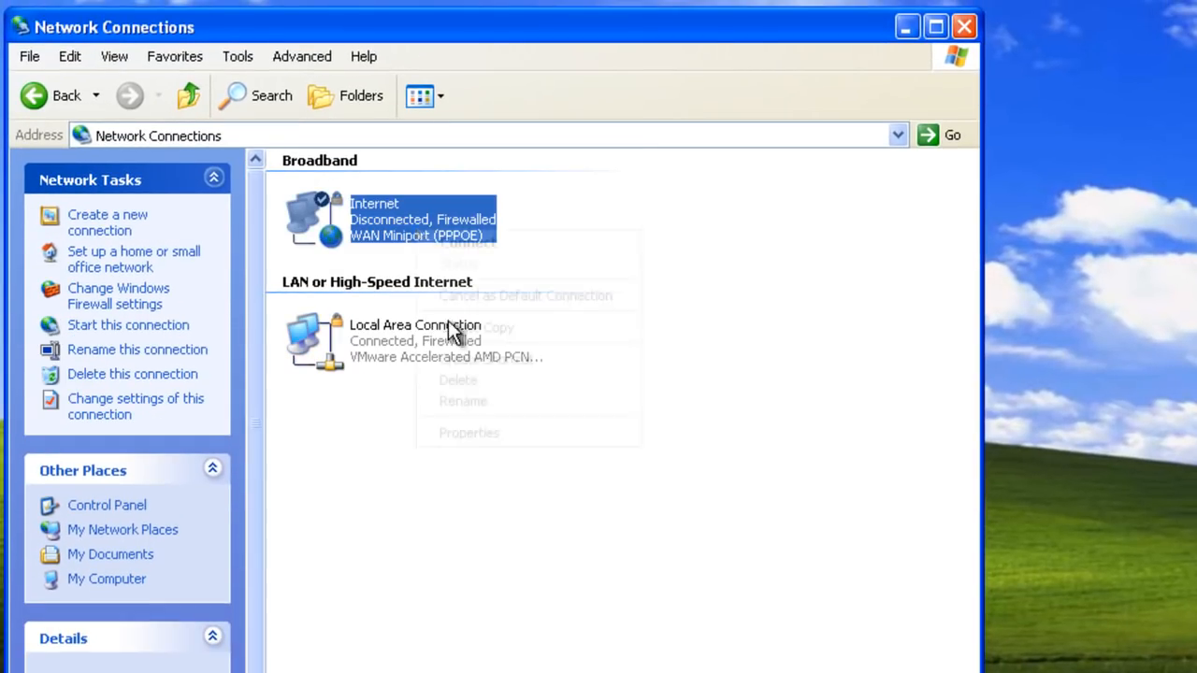
# Step: Tick 'Allow other network users to connect' in the Internet connection's Advanced properties
pyautogui.click(468, 432)
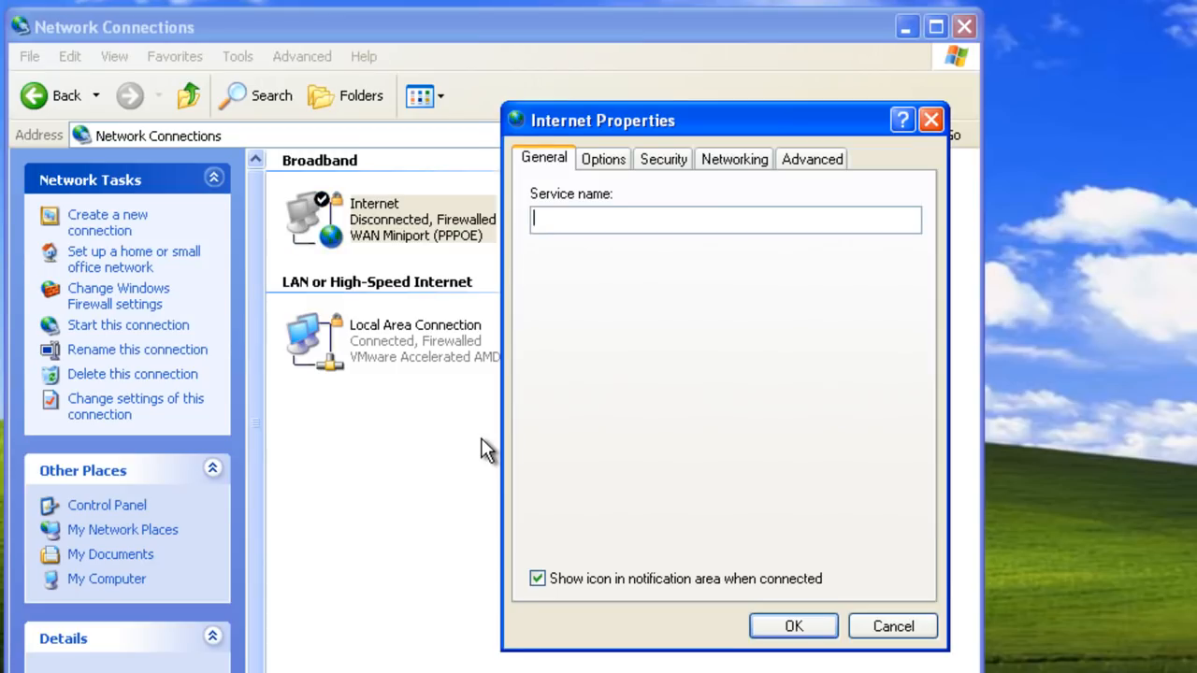
pyautogui.click(812, 159)
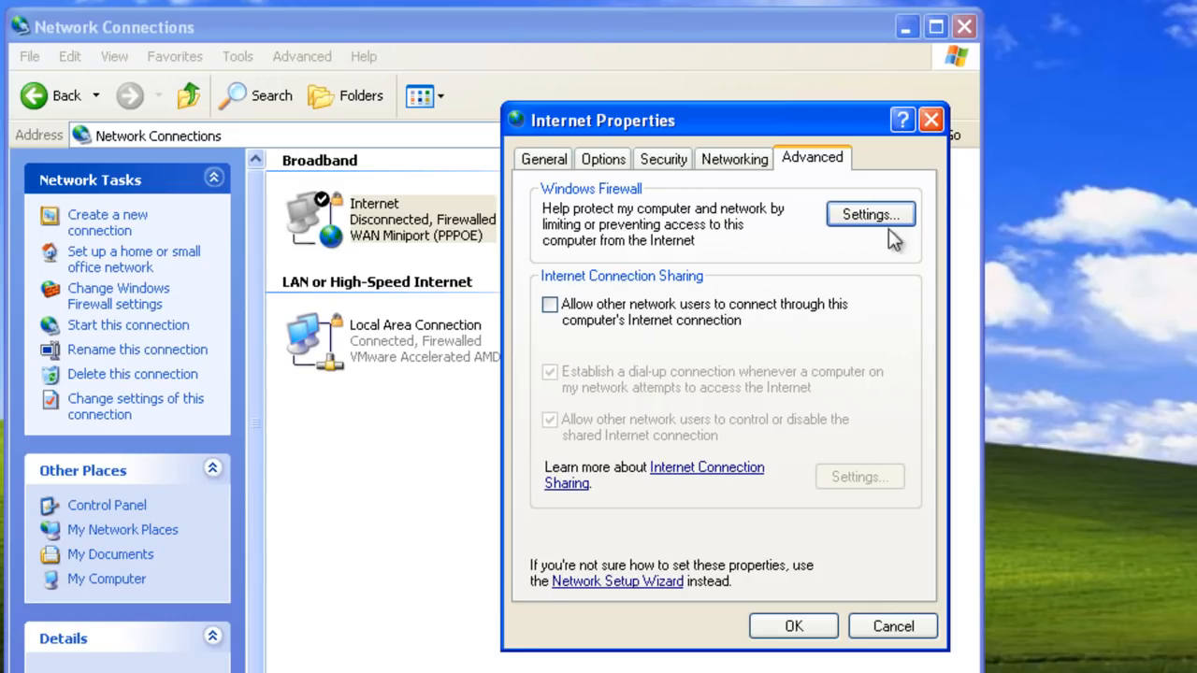
pyautogui.click(550, 304)
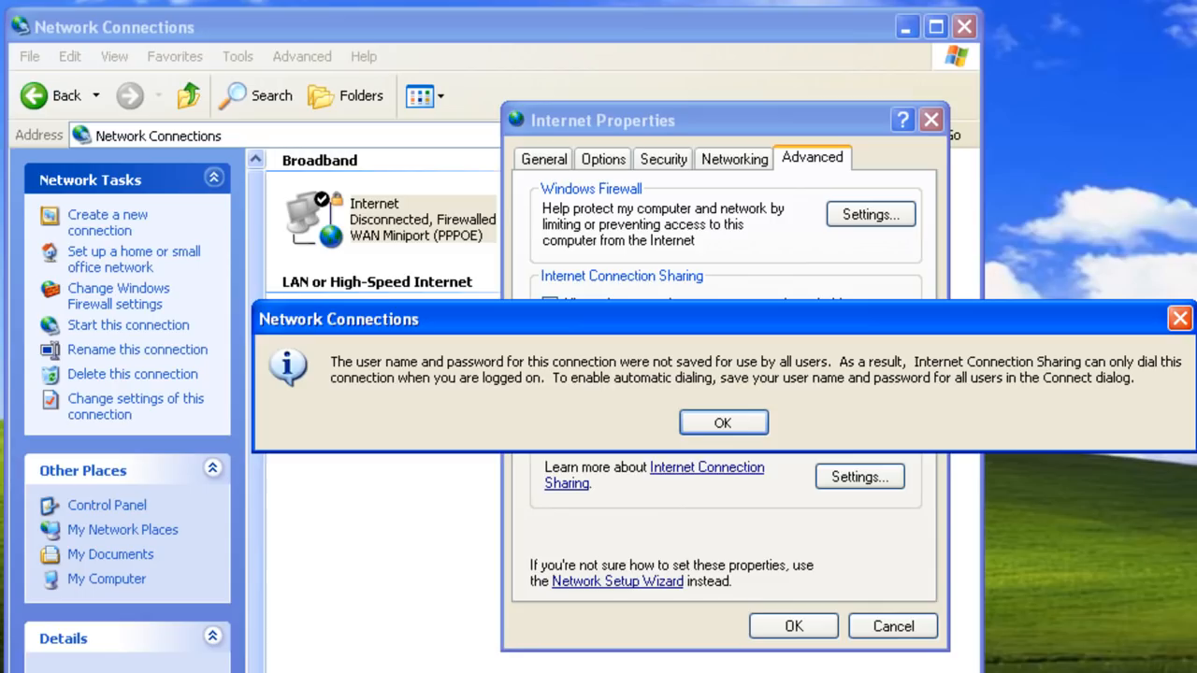
pyautogui.moveTo(977, 423)
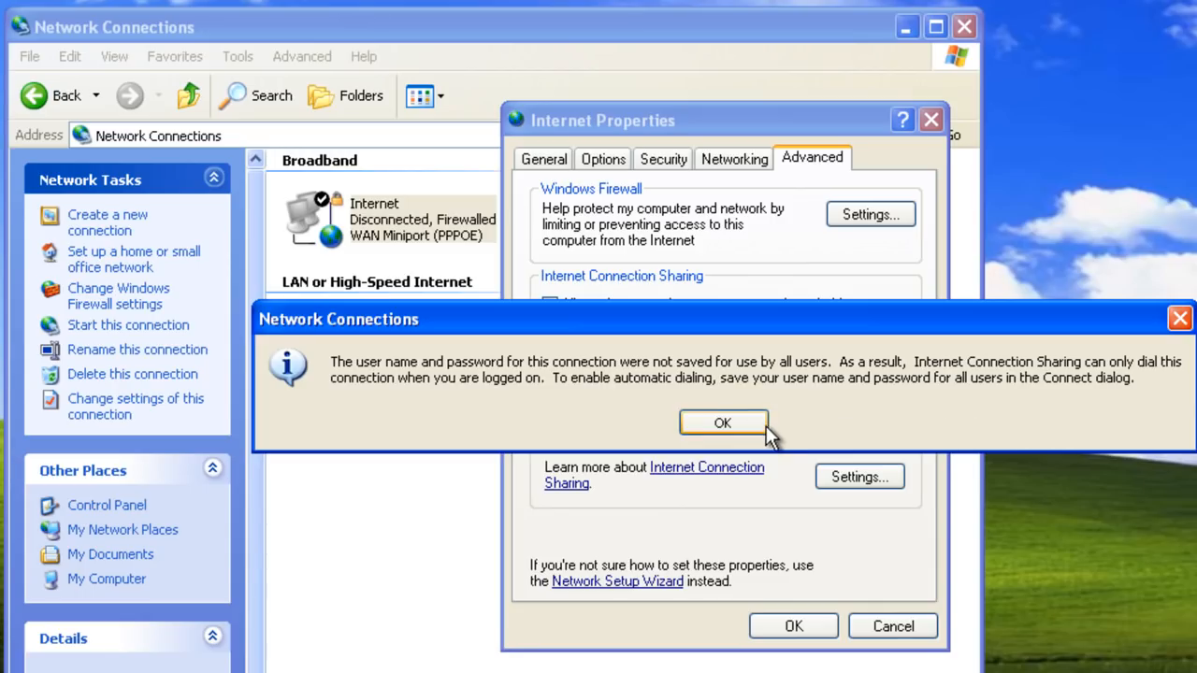
# Step: Dismiss the credentials warning, let other users control the shared connection, and apply
pyautogui.click(721, 423)
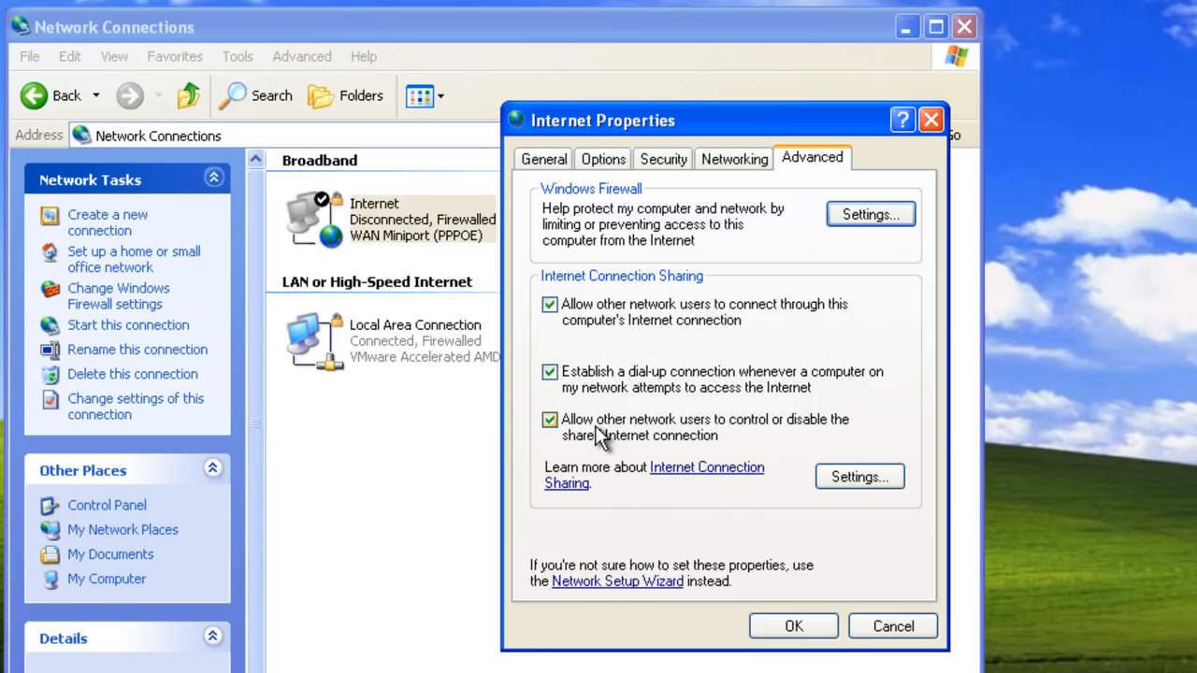
pyautogui.click(550, 420)
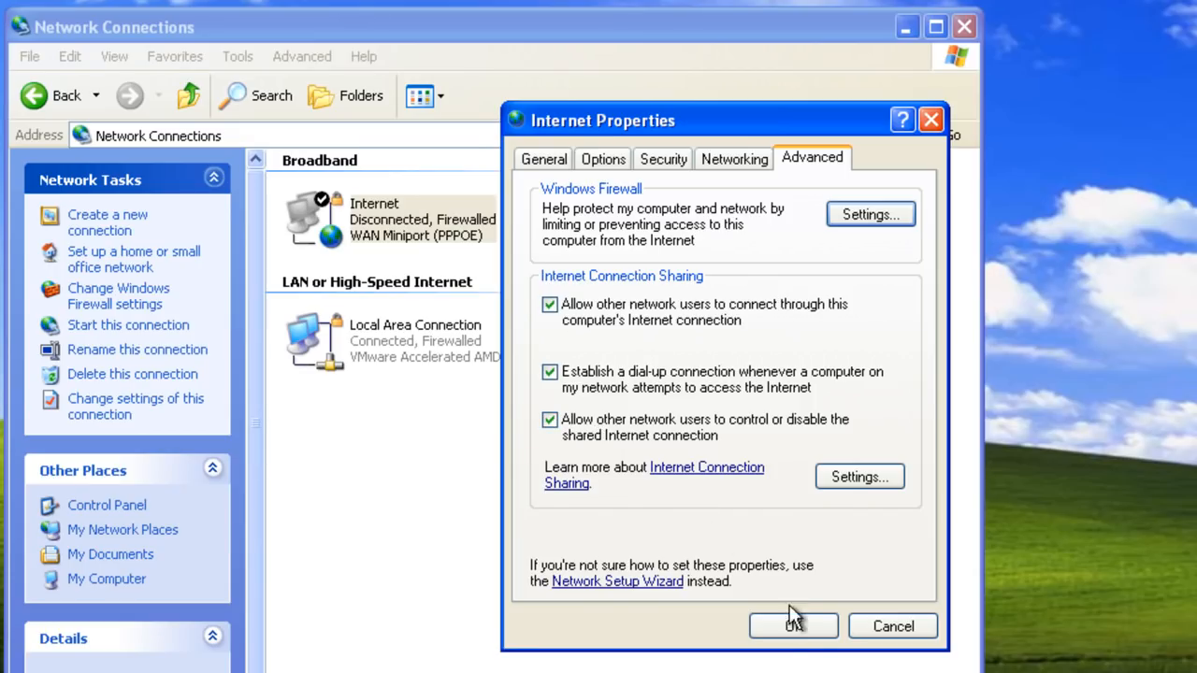
pyautogui.click(793, 626)
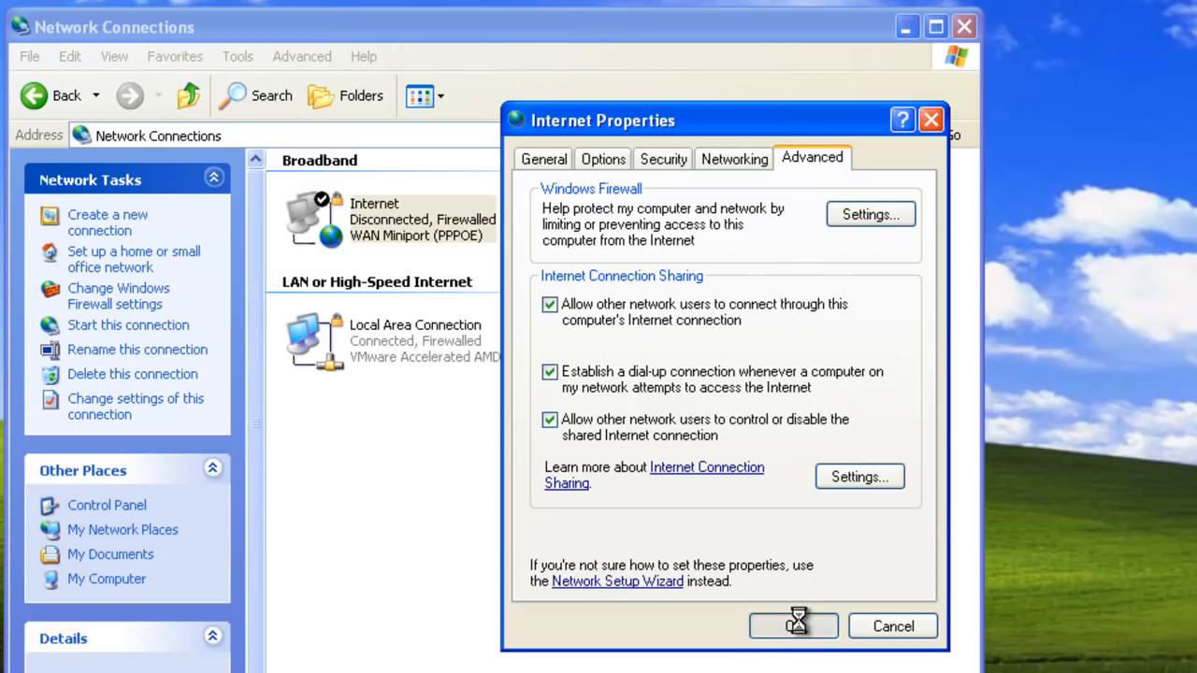
# Step: Confirm sharing and accept the LAN adapter address change to 192.168.0.1
pyautogui.click(793, 626)
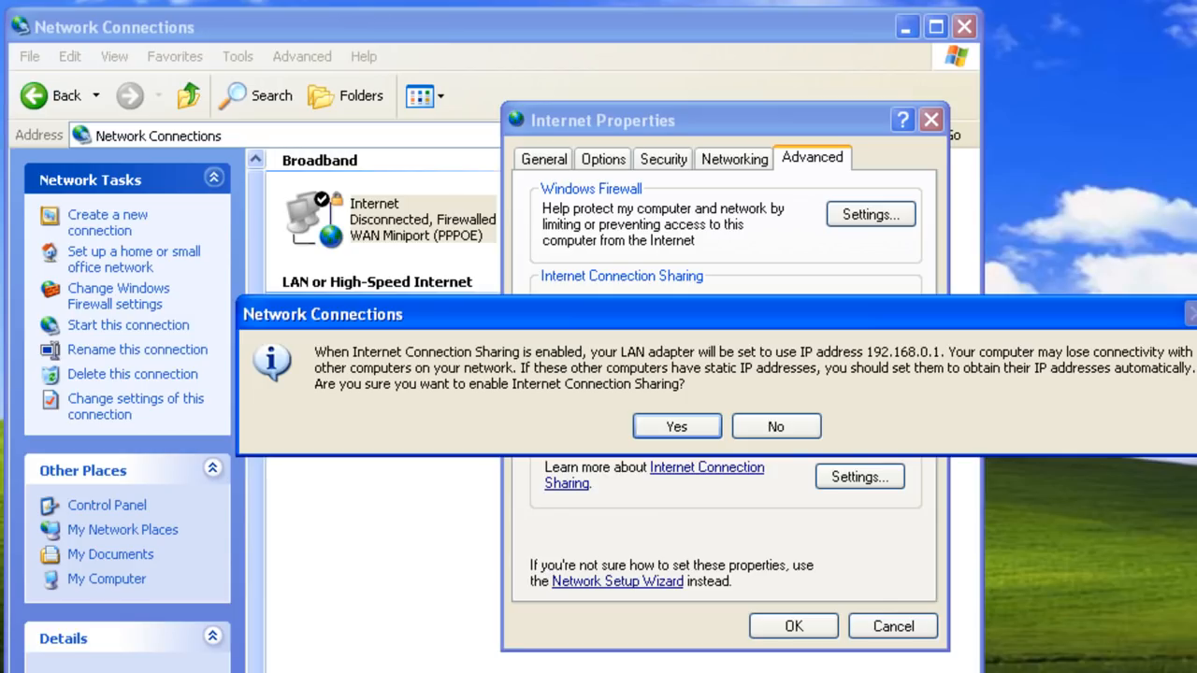
pyautogui.moveTo(1113, 202)
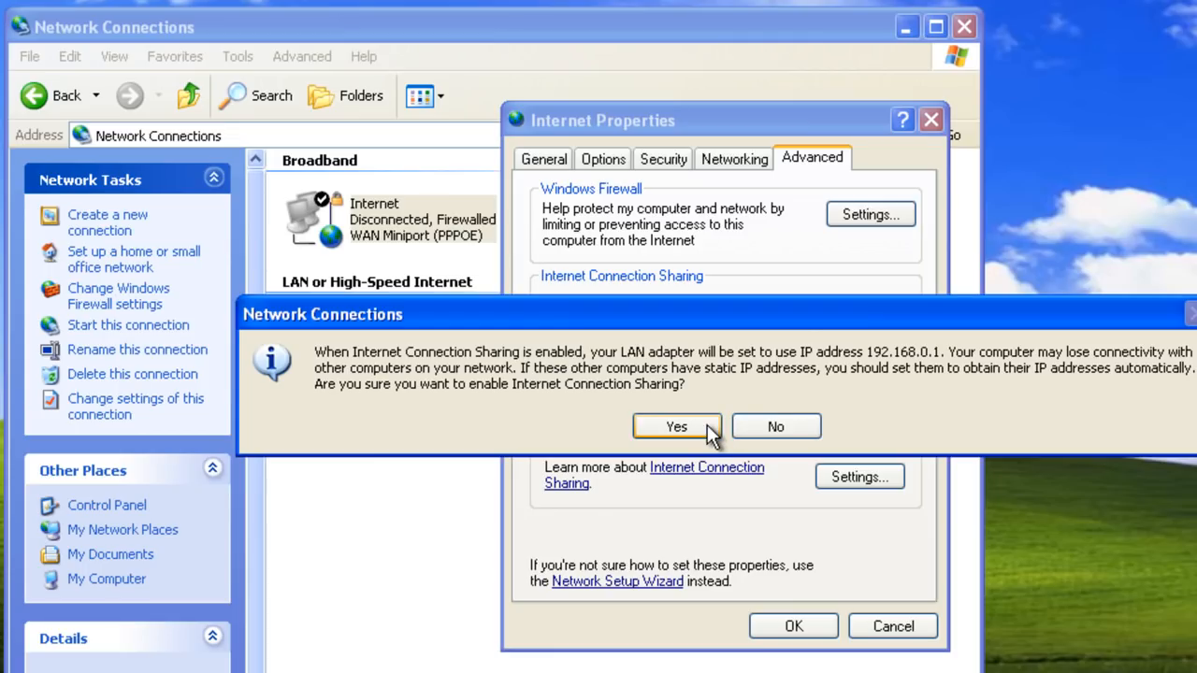
pyautogui.click(676, 426)
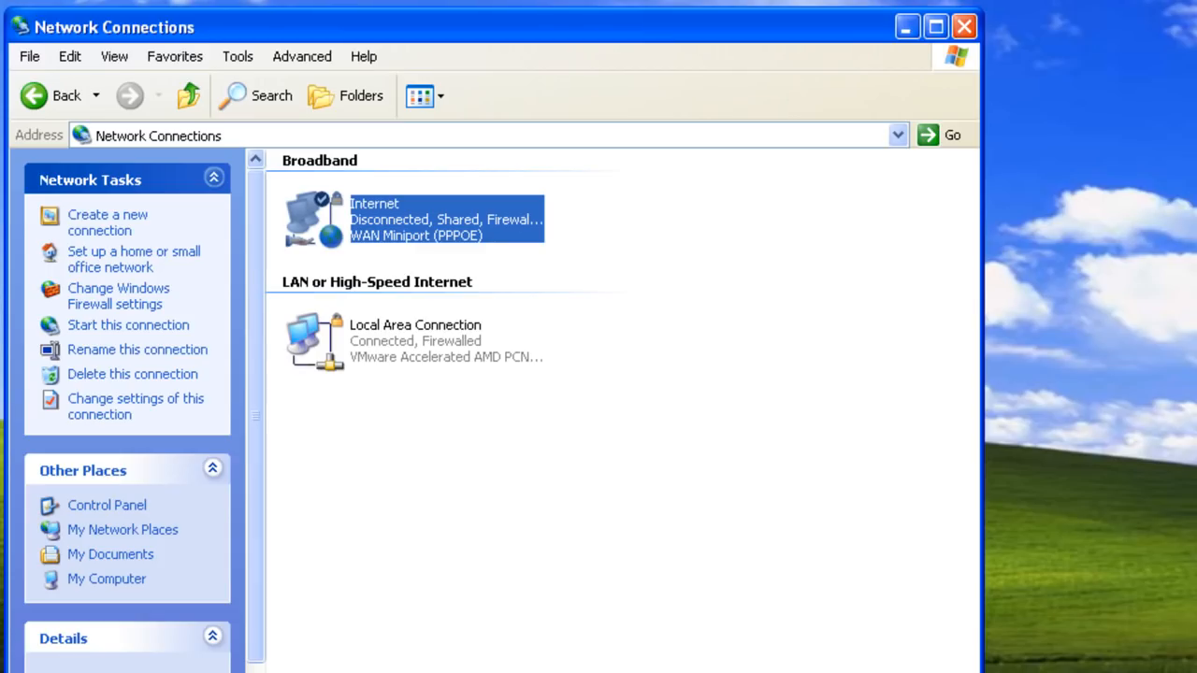
pyautogui.moveTo(325, 168)
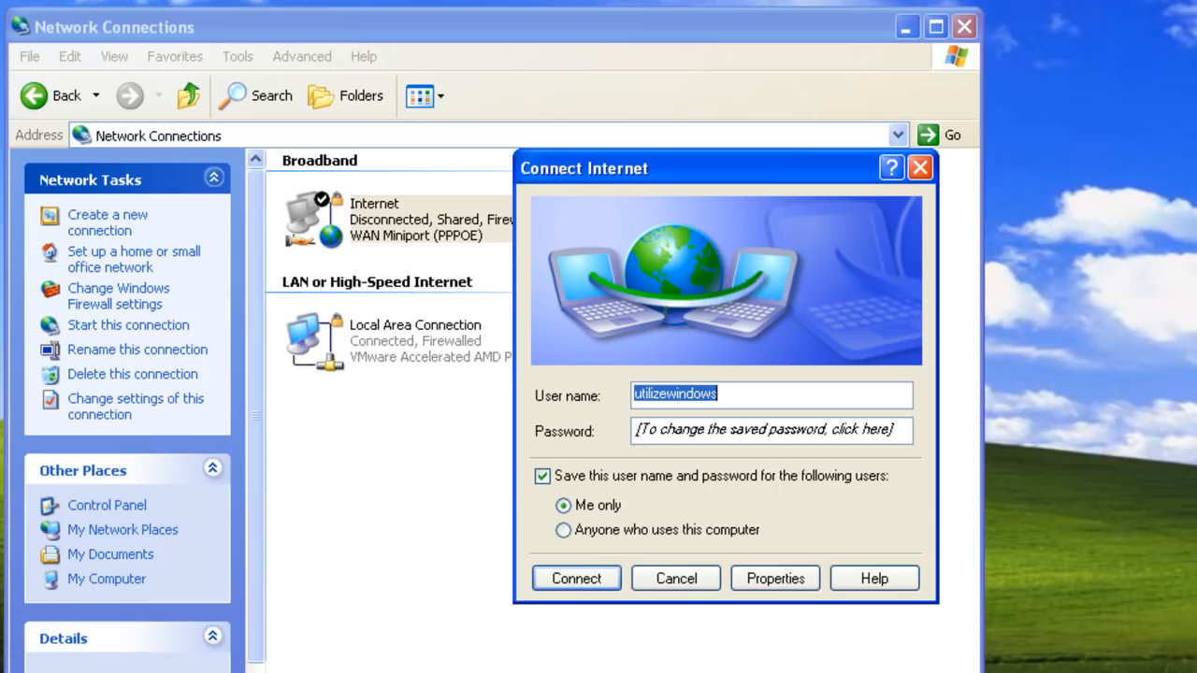
pyautogui.moveTo(666, 537)
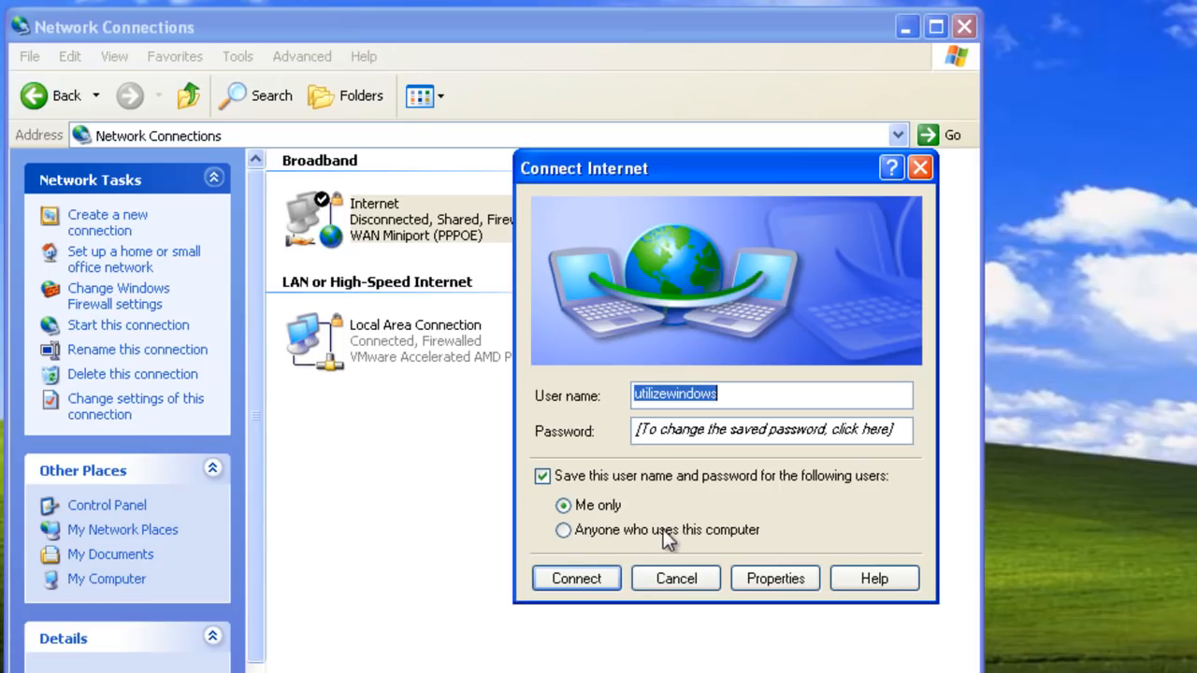
# Step: Save the Internet password for anyone using this computer, then cancel the dial attempt
pyautogui.click(563, 530)
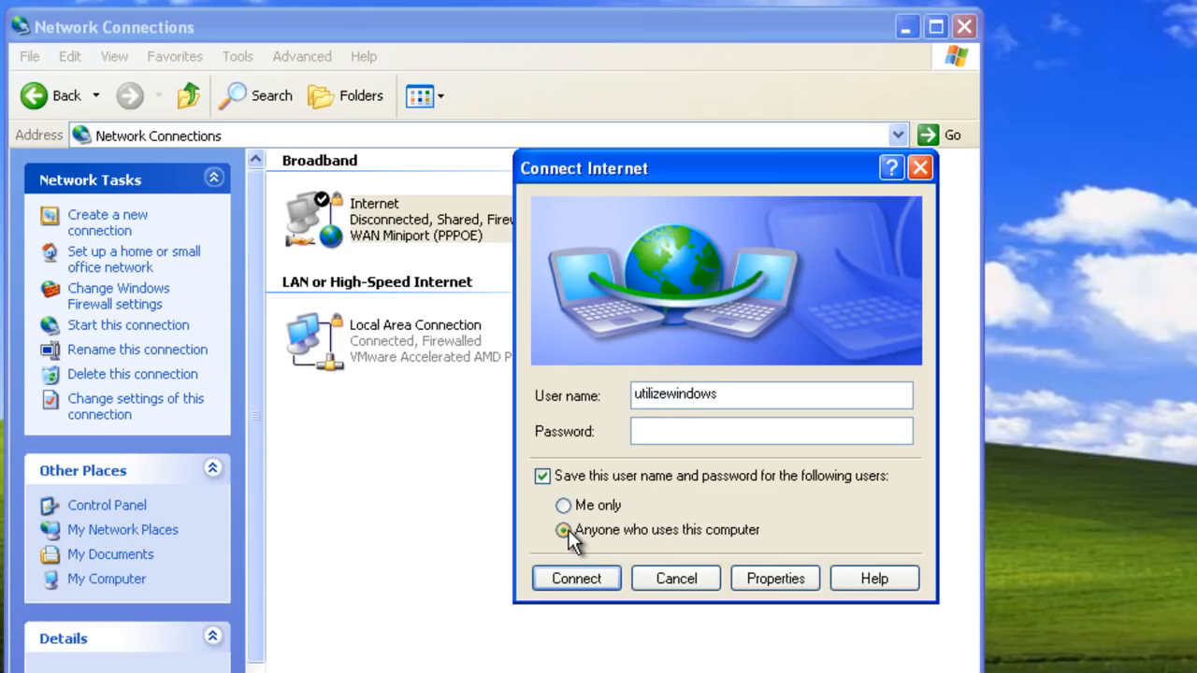
pyautogui.click(563, 530)
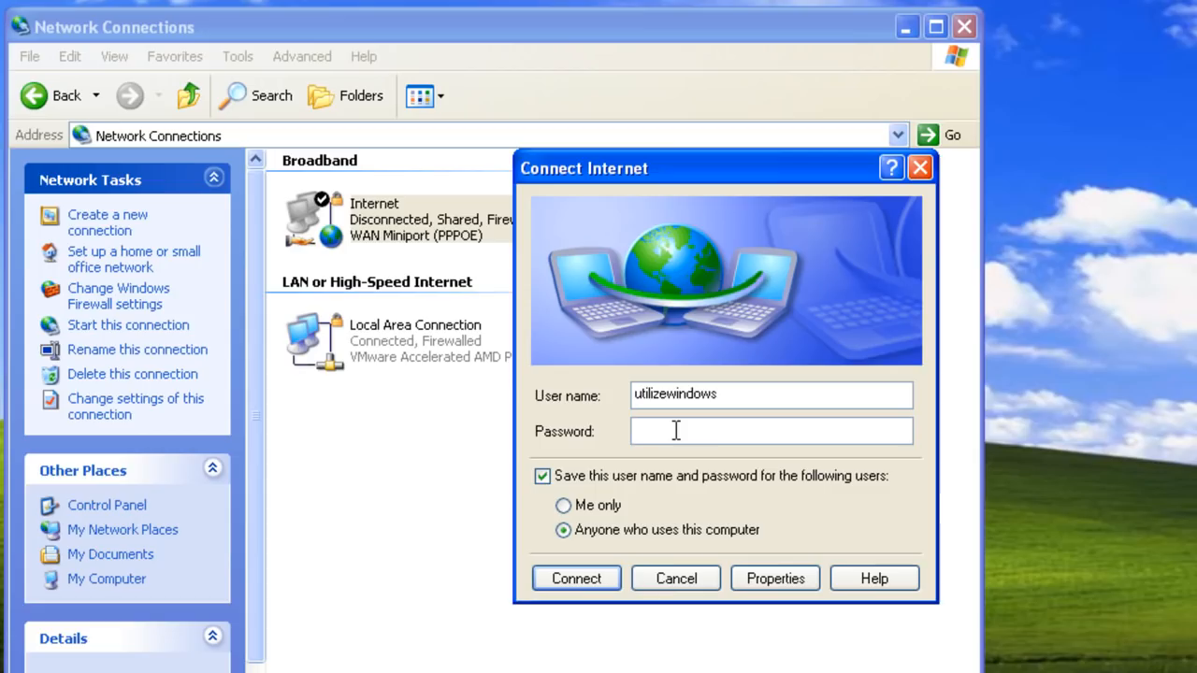
pyautogui.write('password')
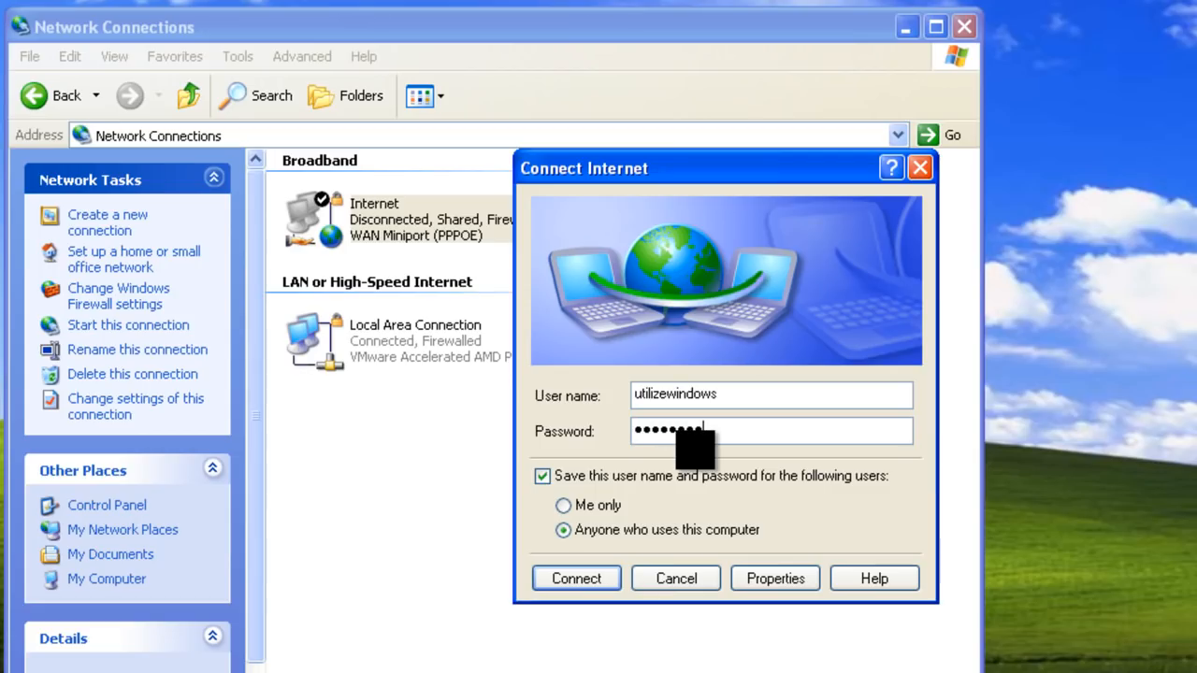
pyautogui.click(575, 578)
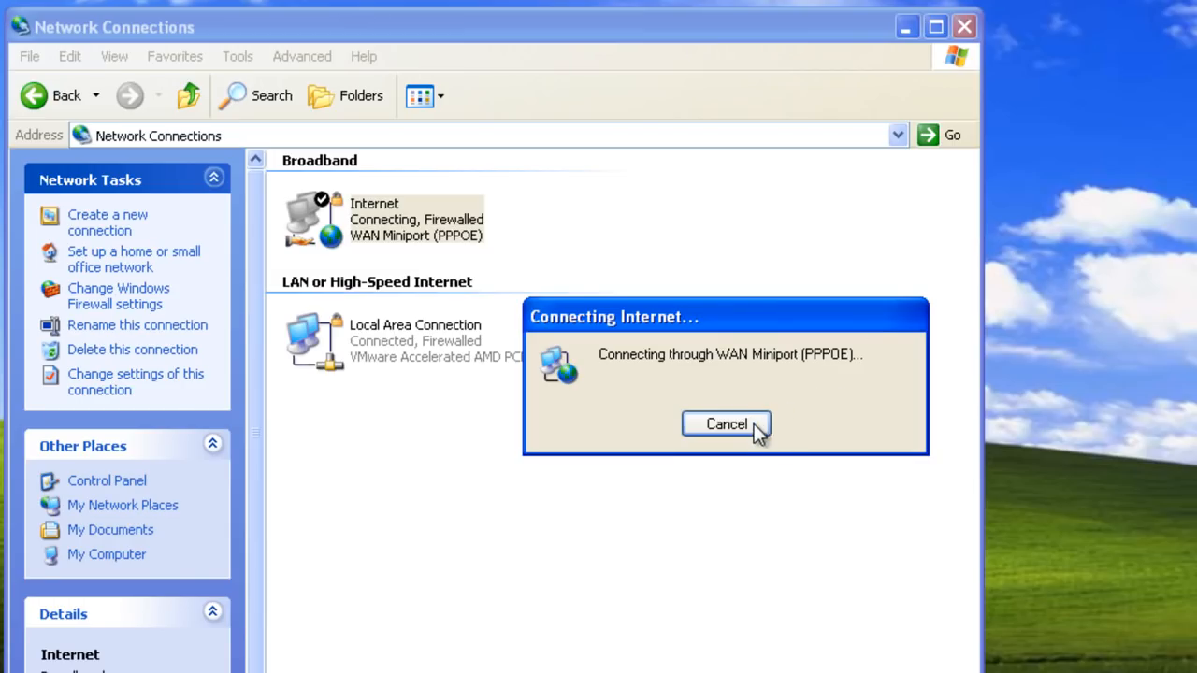
pyautogui.click(726, 424)
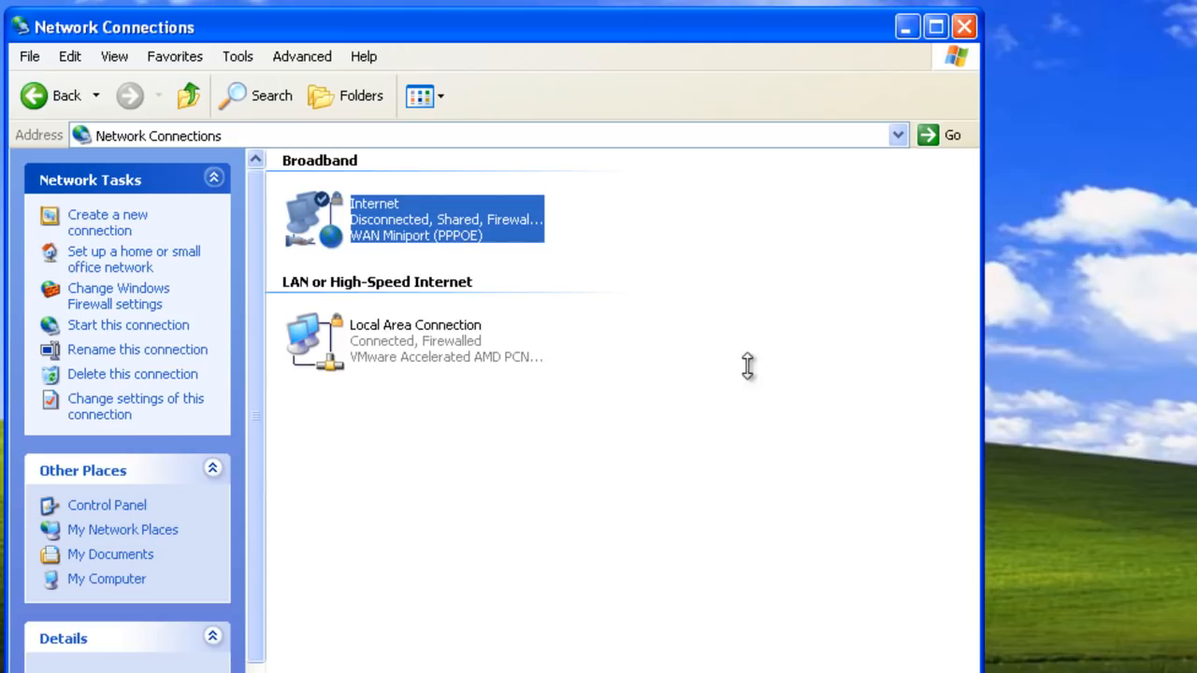
# Step: Open Local Area Connection's TCP/IP properties showing 192.168.0.1, mask 255.255.255.0
pyautogui.click(416, 341)
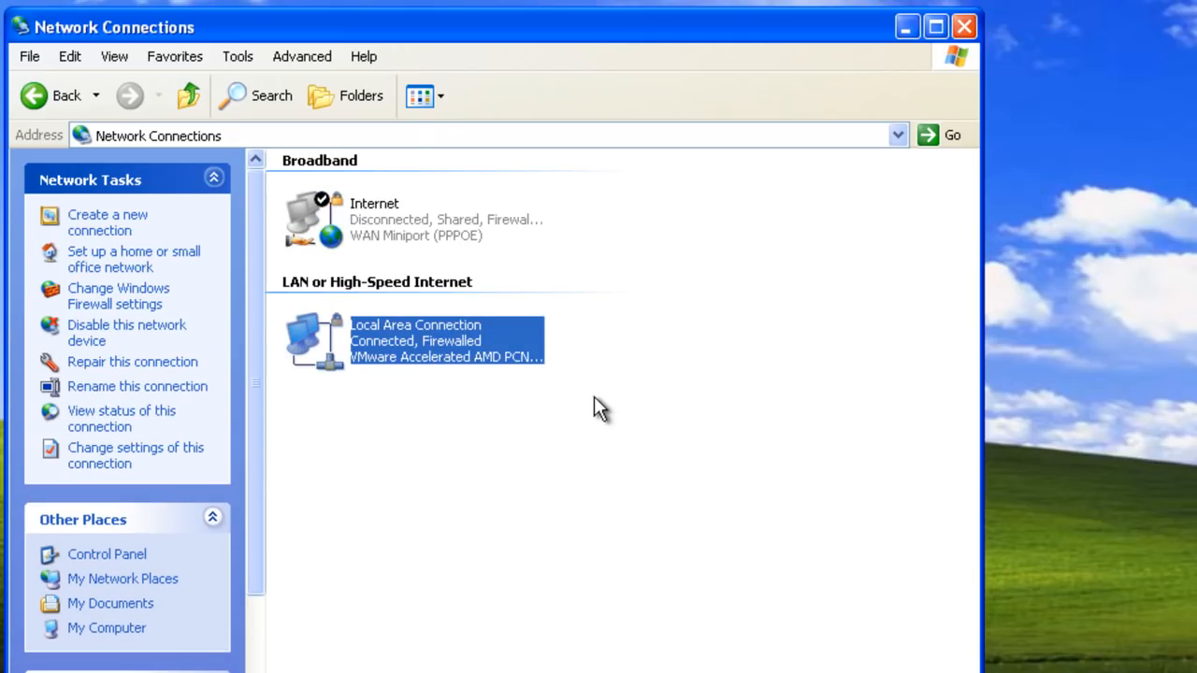
pyautogui.doubleClick(416, 341)
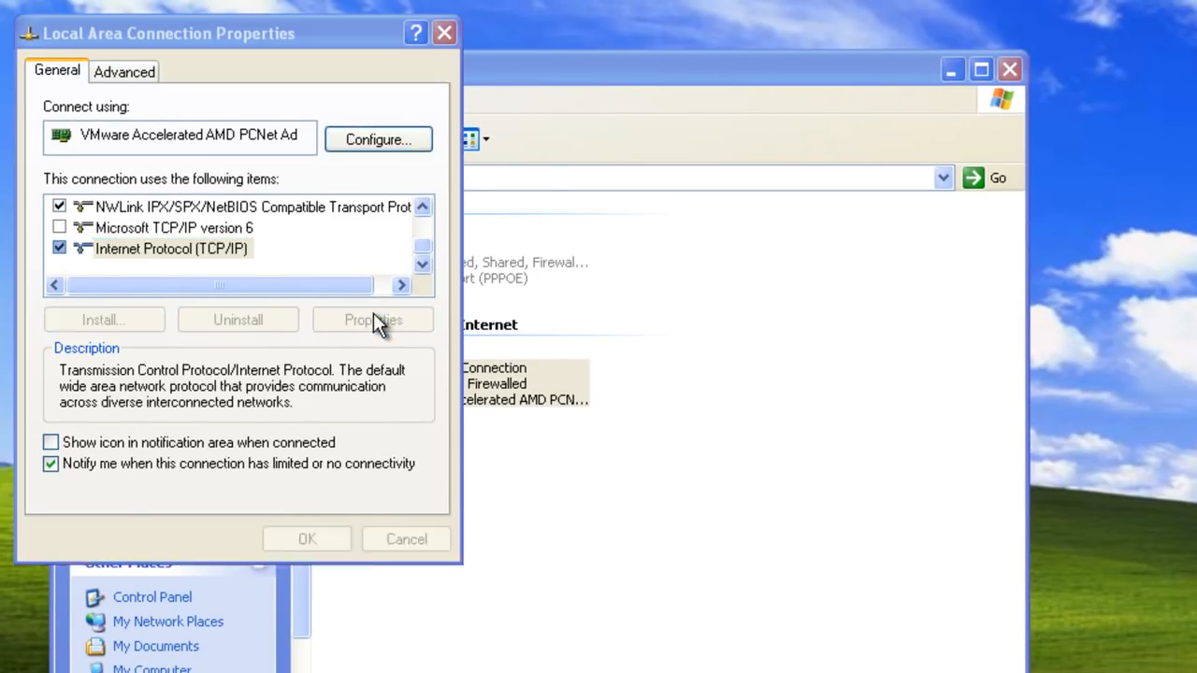
pyautogui.click(373, 319)
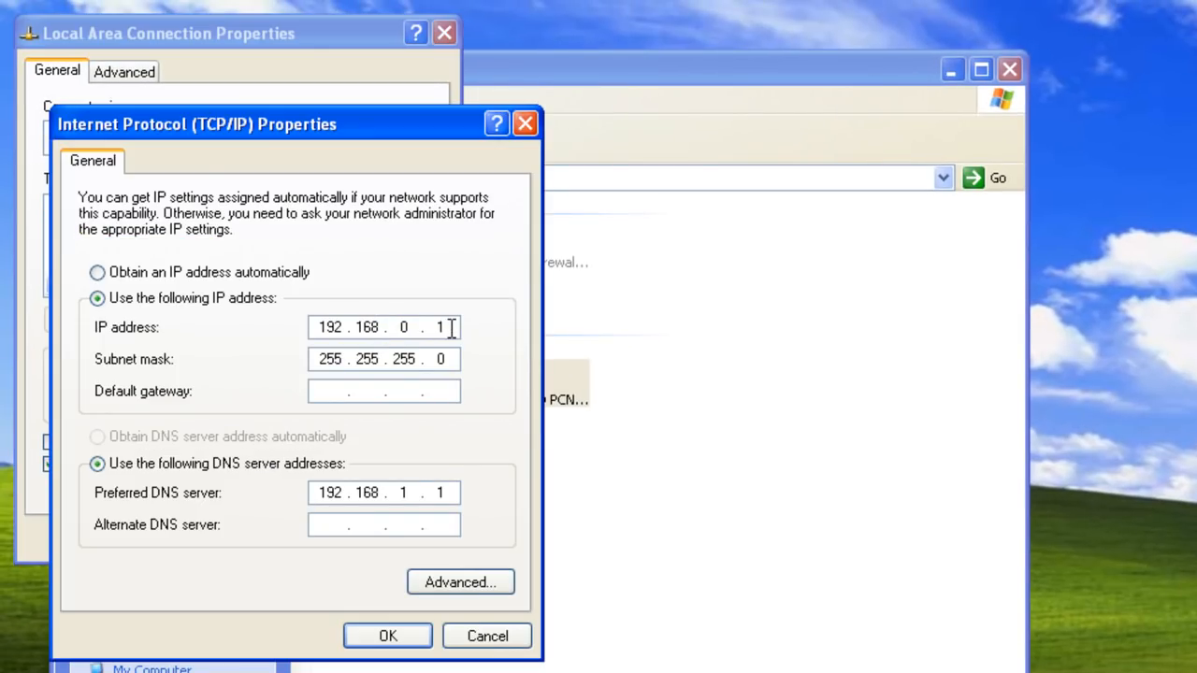